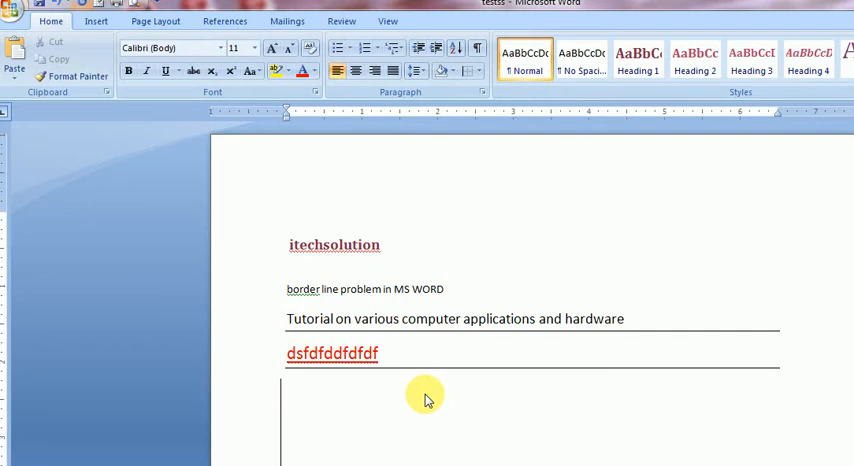
mouse_move(292, 300)
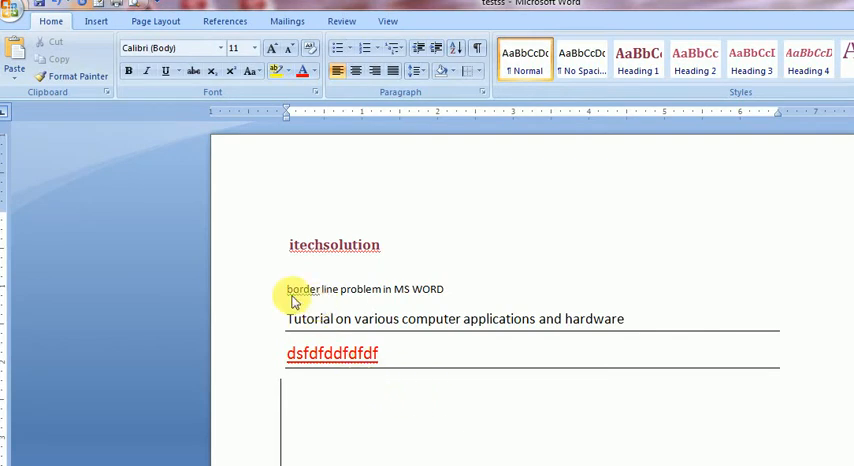
Enlarge the 'border line problem in MS WORD' line to size 21, letting AutoFormat add a line below
click(446, 289)
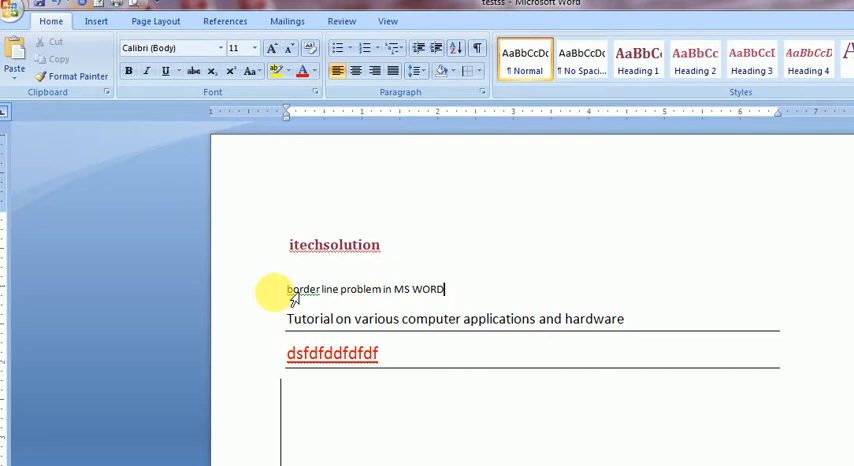
triple_click(365, 289)
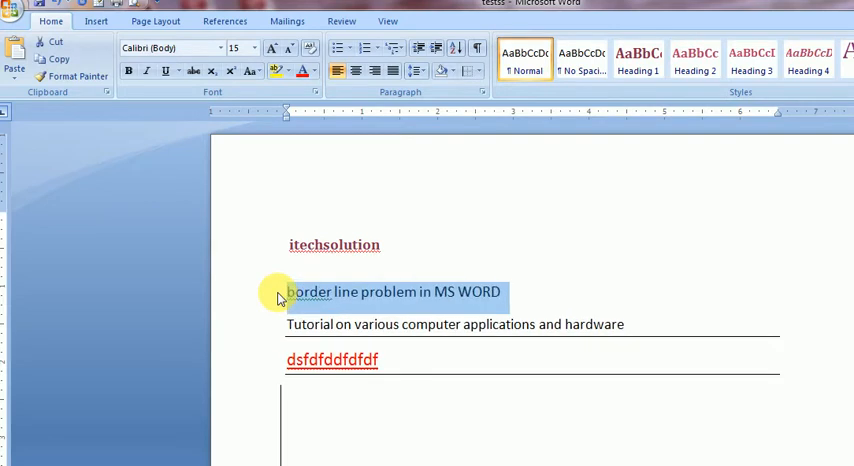
click(236, 47)
text(21)
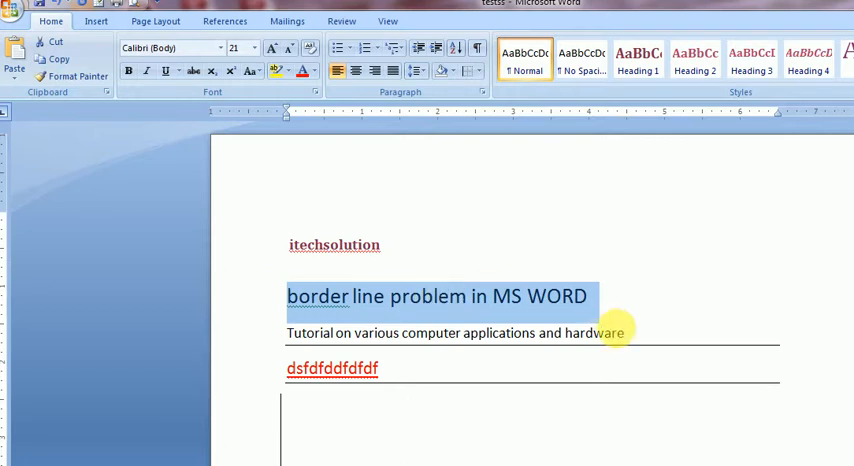
click(610, 330)
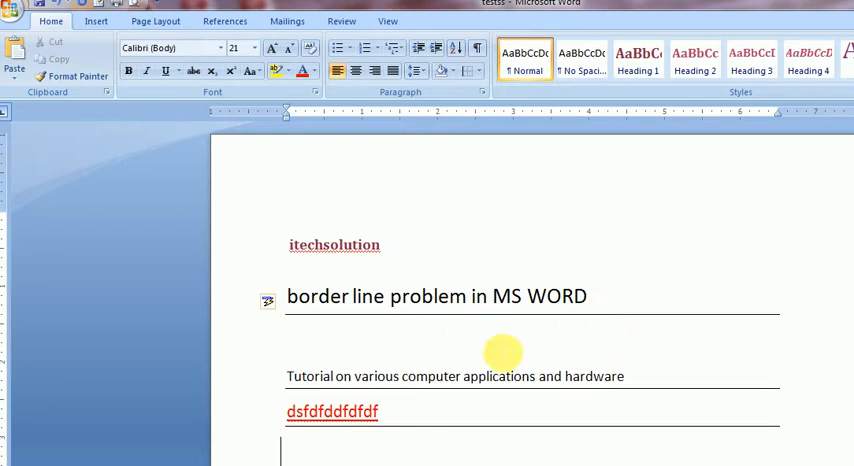
Undo the automatic borders and type KJLAKDLKFD below the red dsfdfddfdfdf line
click(588, 296)
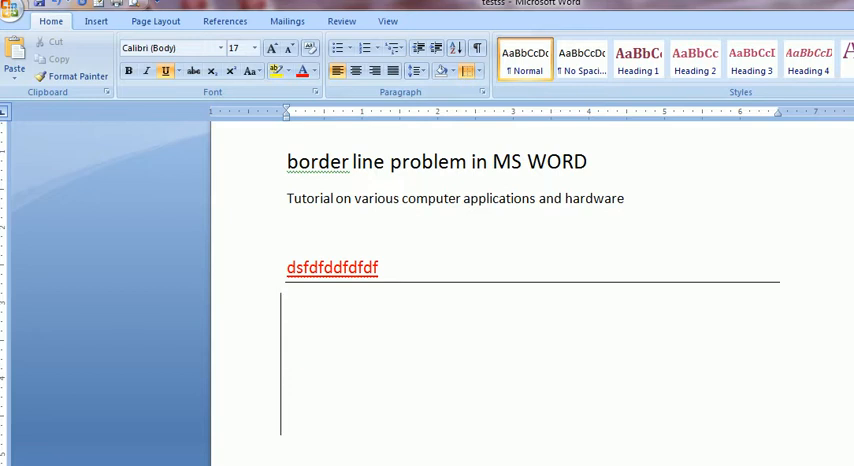
text(KJLAKDLKFD)
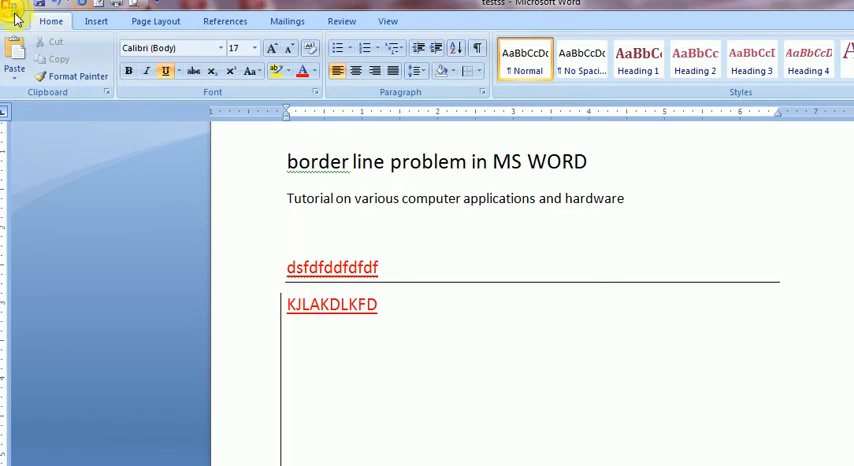
click(14, 12)
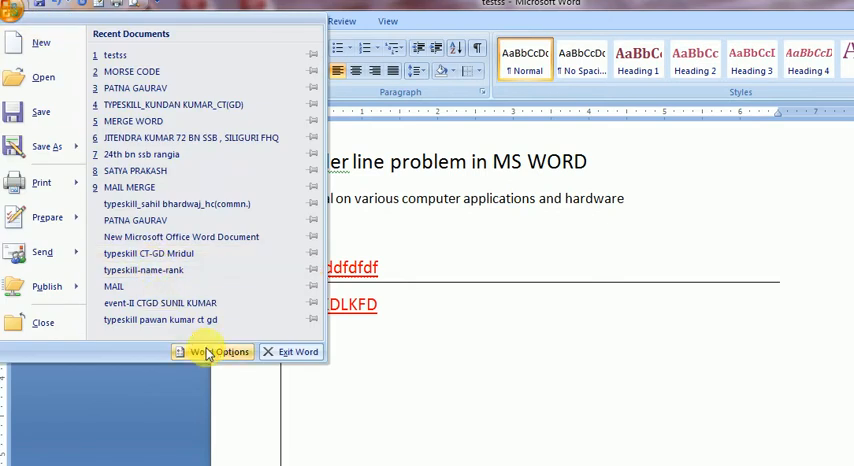
click(218, 351)
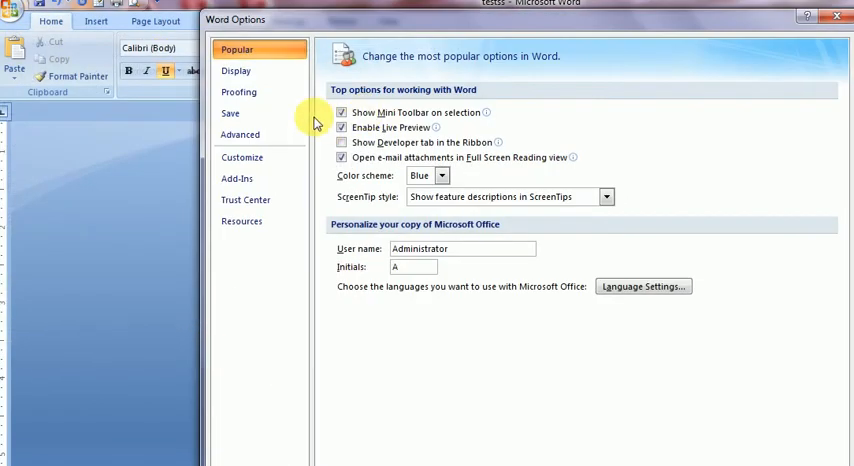
click(238, 92)
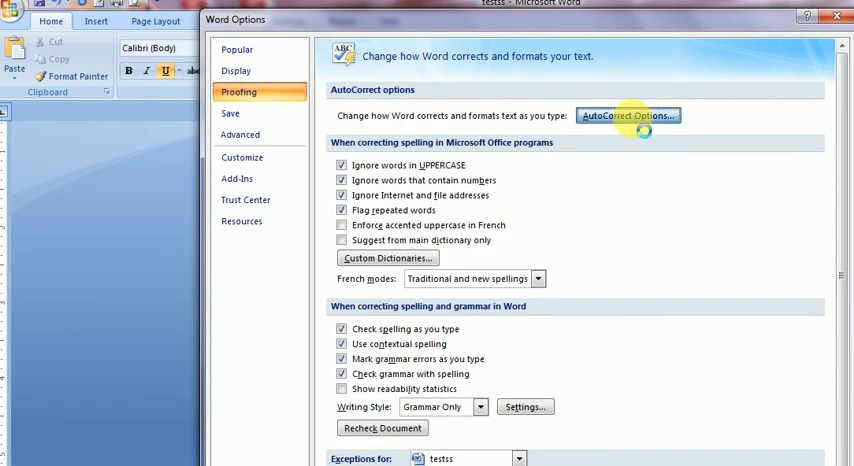
click(628, 115)
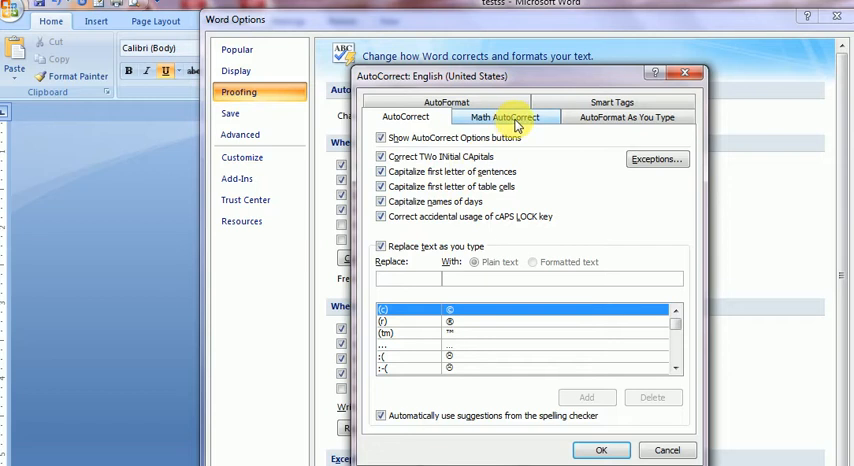
click(627, 117)
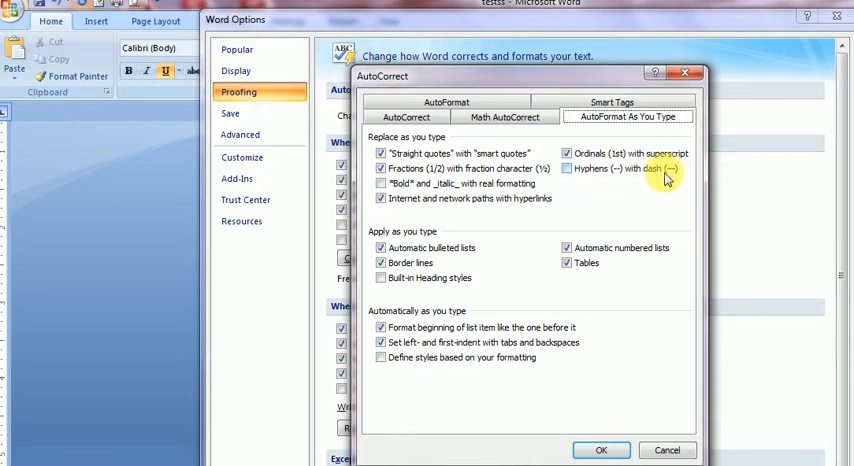
mouse_move(633, 218)
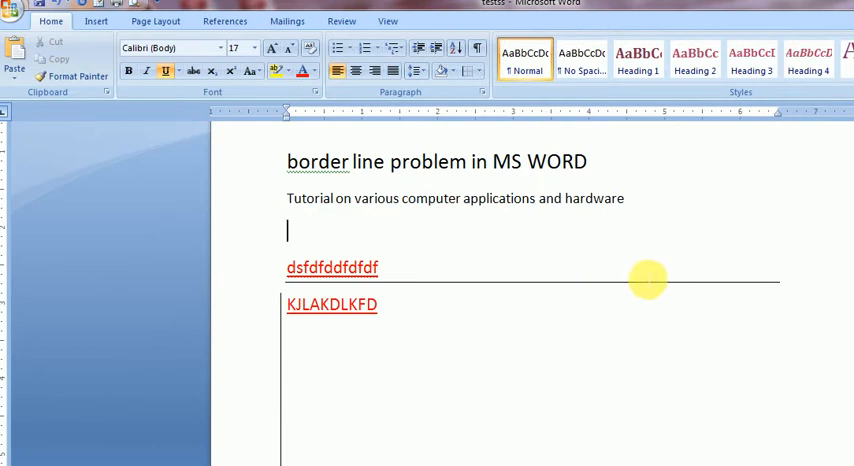
mouse_move(543, 266)
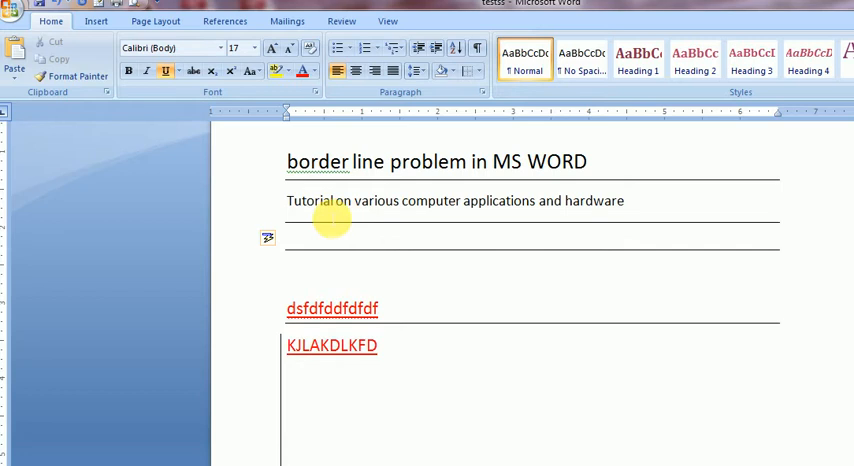
Join the tutorial line onto the heading, then restore it, leaving border lines beneath both
click(287, 272)
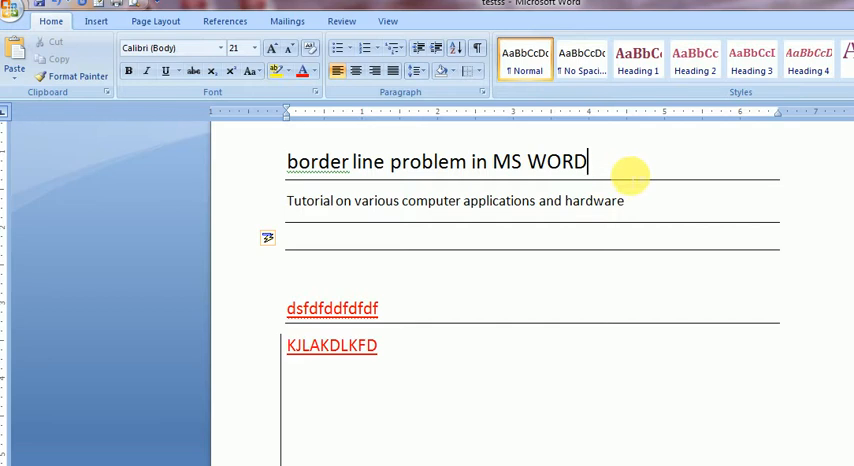
key(Delete)
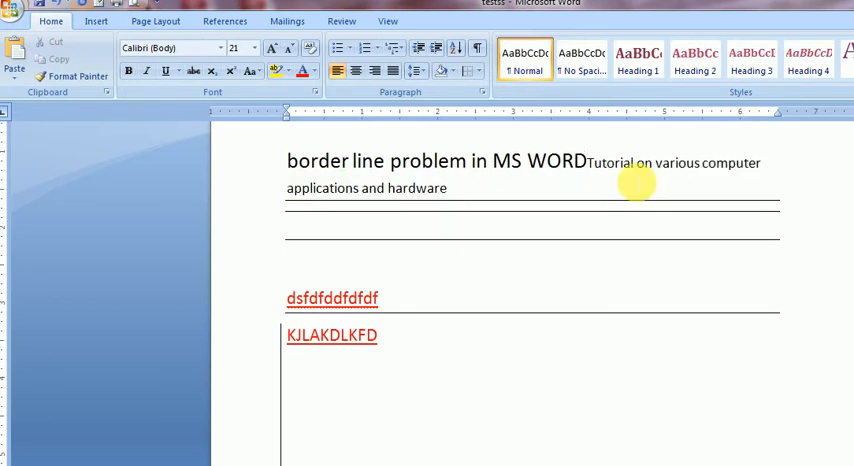
click(588, 161)
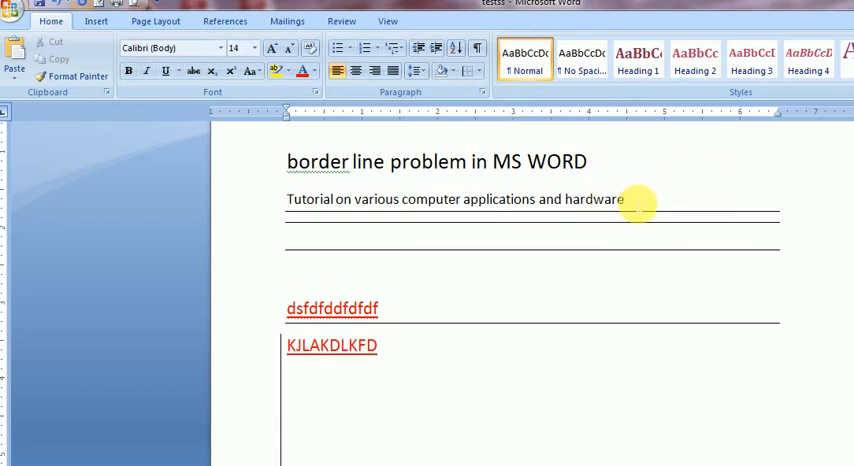
mouse_move(470, 170)
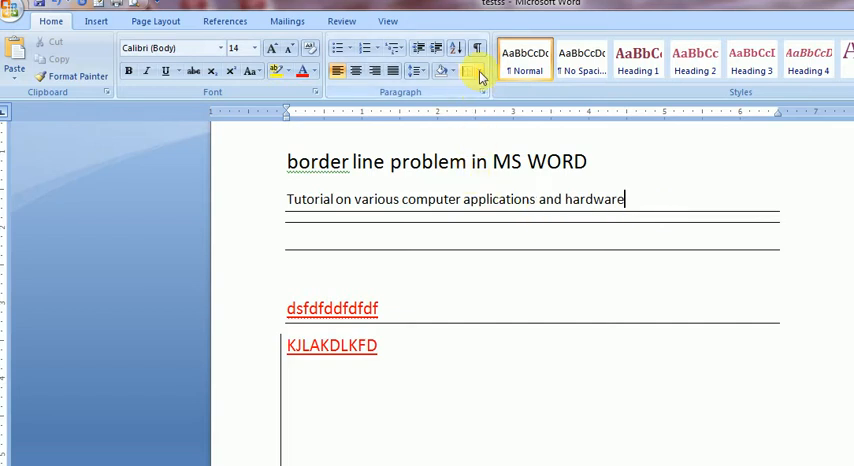
Toggle Bottom Border on the tutorial line, then apply No Border to clear the doubled line
click(479, 71)
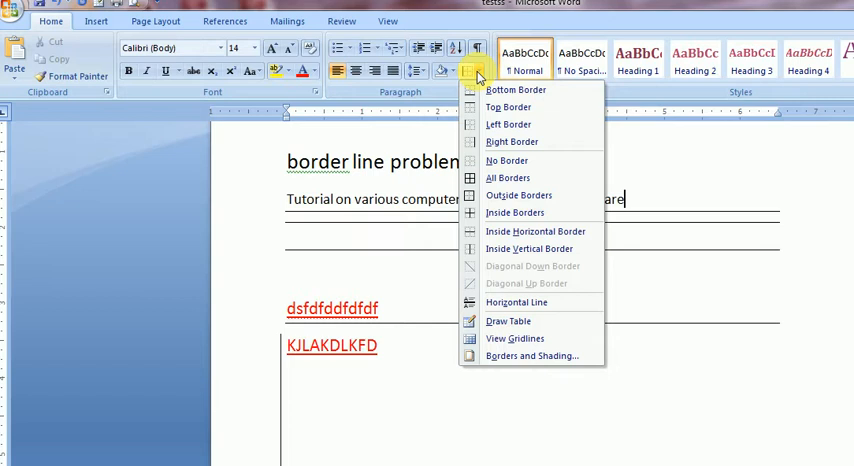
mouse_move(508, 107)
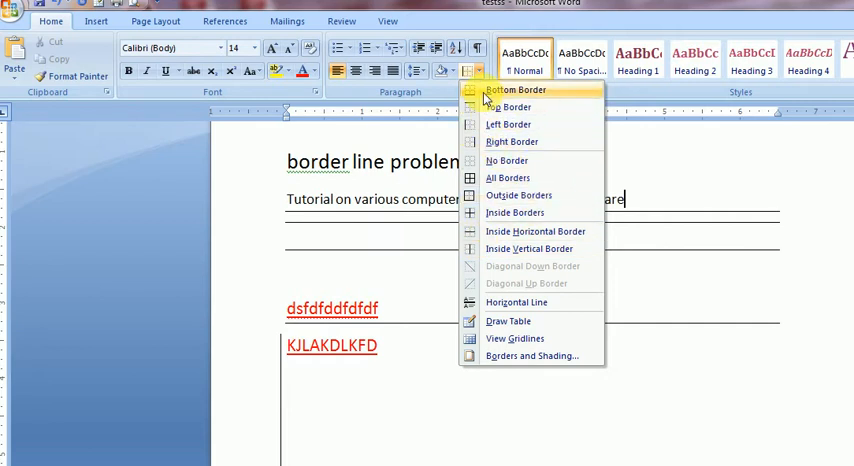
click(470, 72)
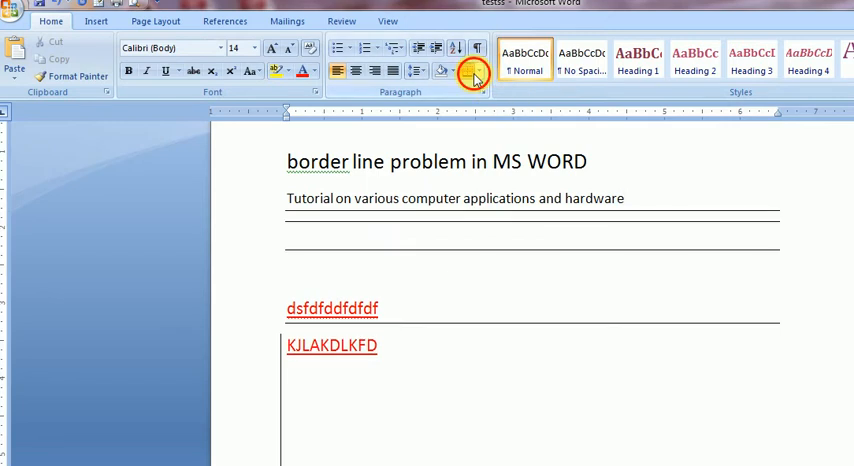
mouse_move(468, 70)
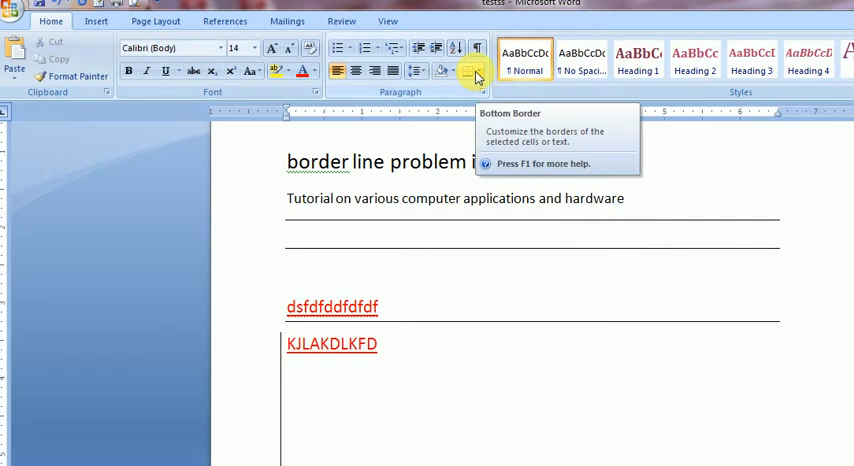
click(482, 71)
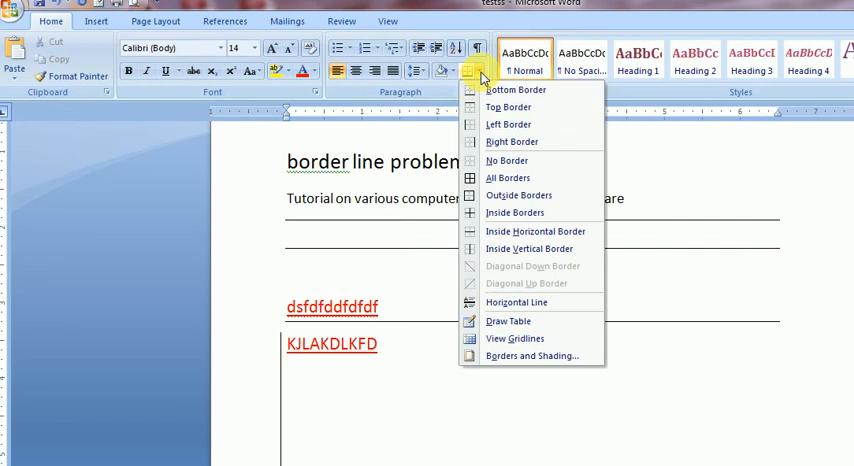
mouse_move(507, 160)
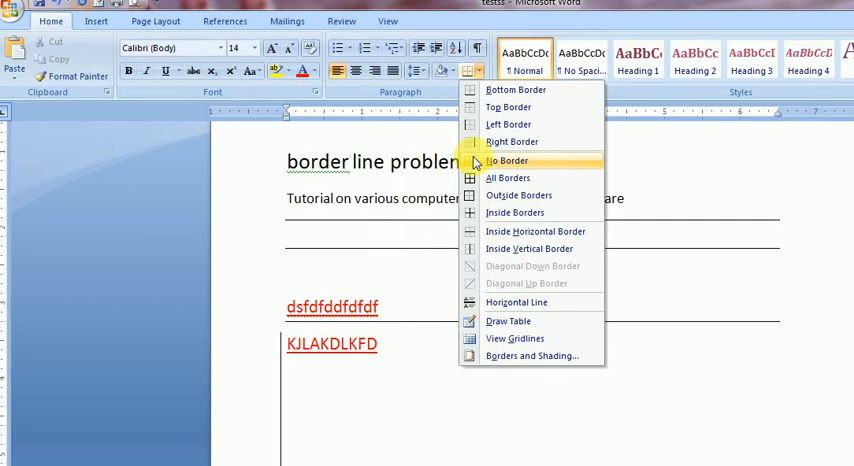
click(508, 160)
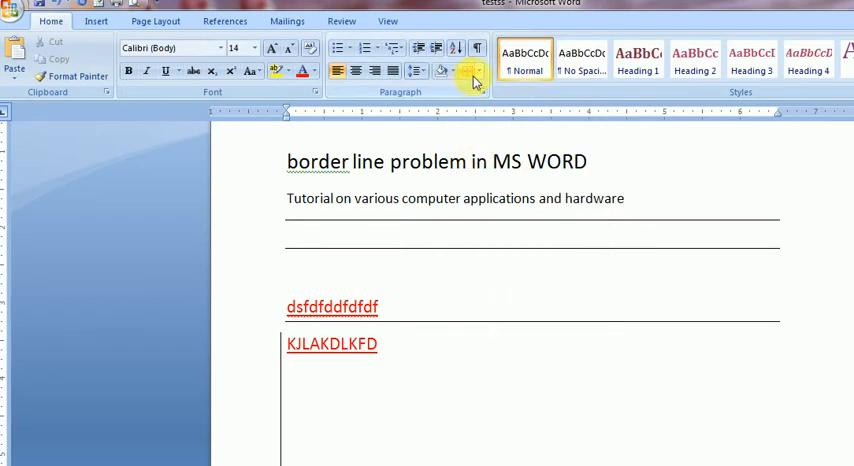
Apply No Border to the blank line and the red test paragraphs
click(472, 71)
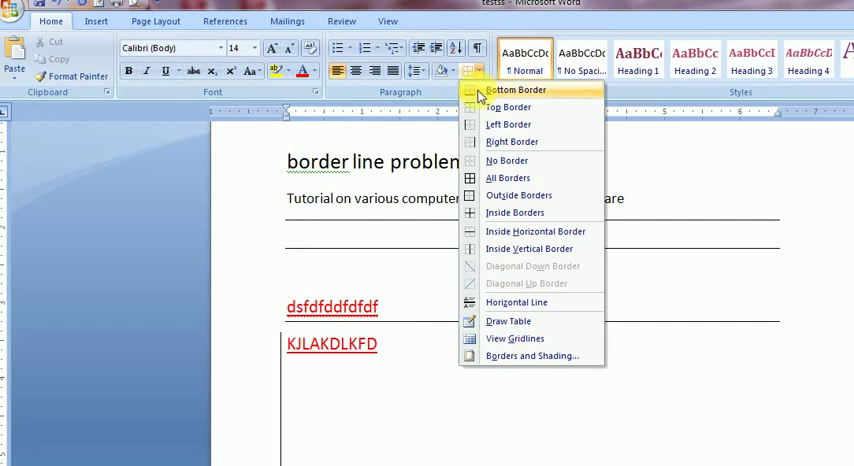
mouse_move(633, 240)
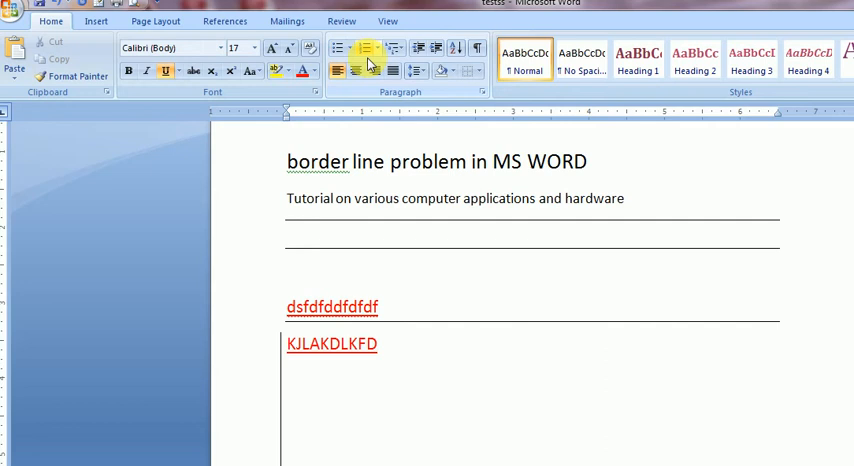
click(468, 70)
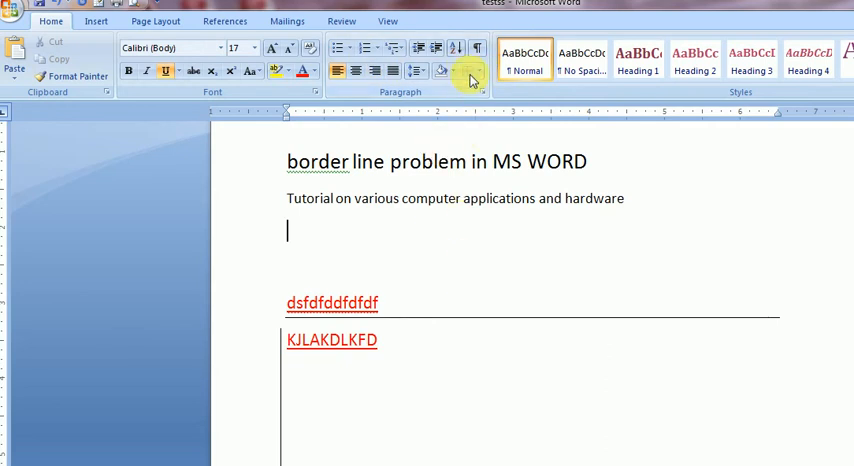
mouse_move(464, 71)
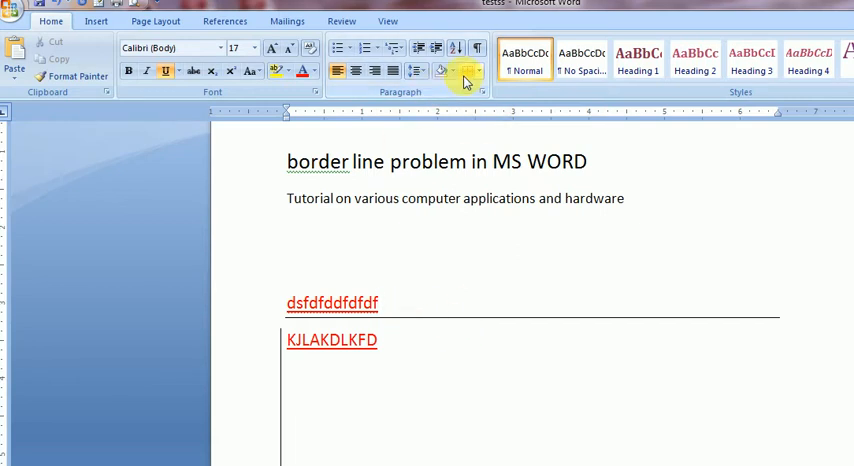
click(464, 71)
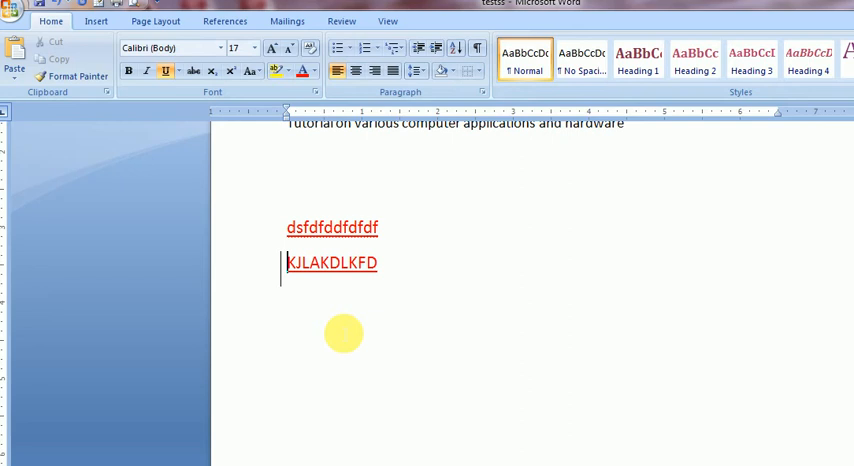
click(470, 71)
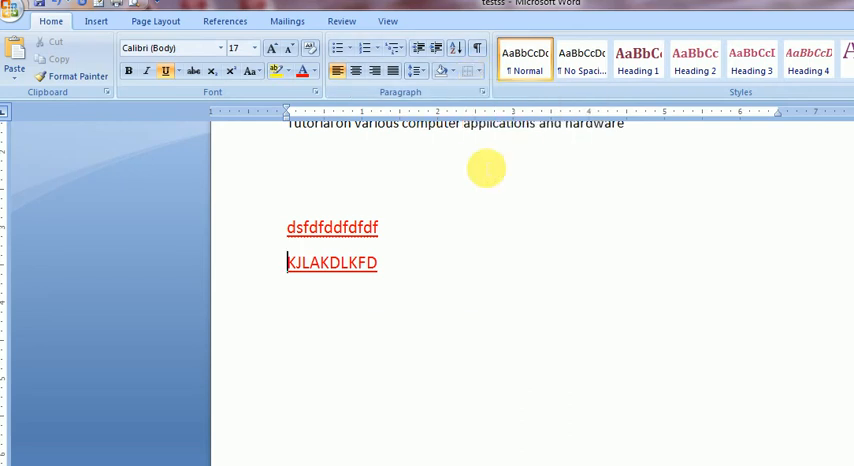
mouse_move(349, 203)
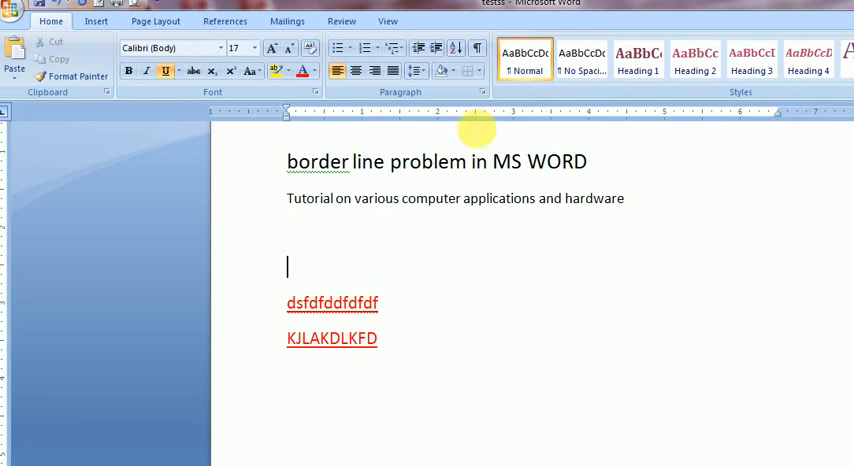
mouse_move(412, 184)
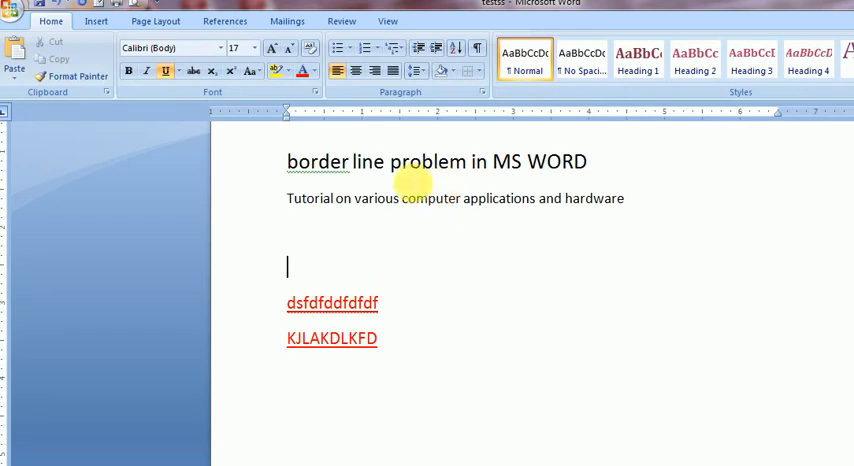
Apply Left Border to the blank paragraph above the red dsfdfddfdfdf text
click(484, 71)
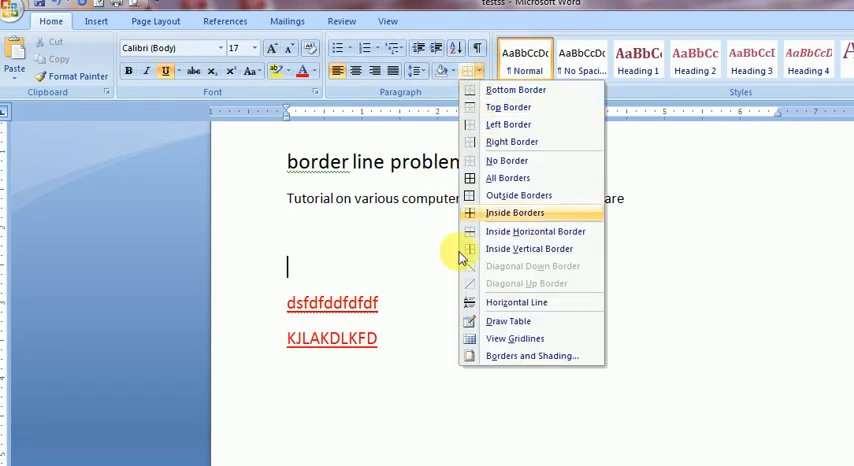
mouse_move(508, 124)
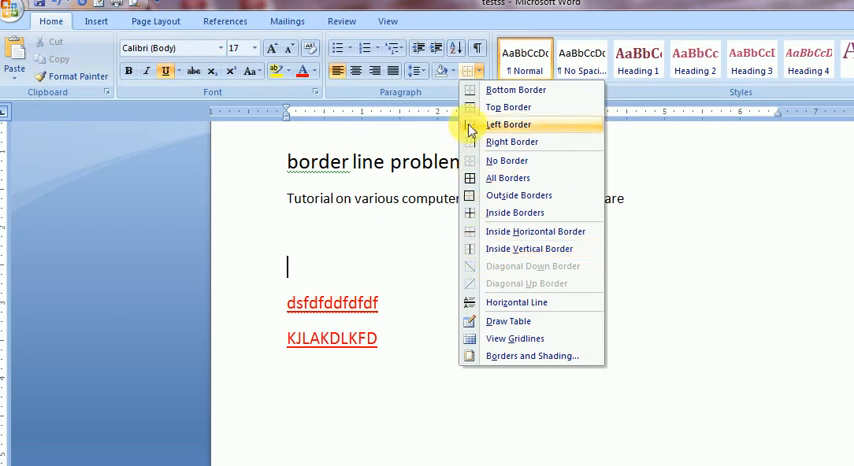
click(507, 124)
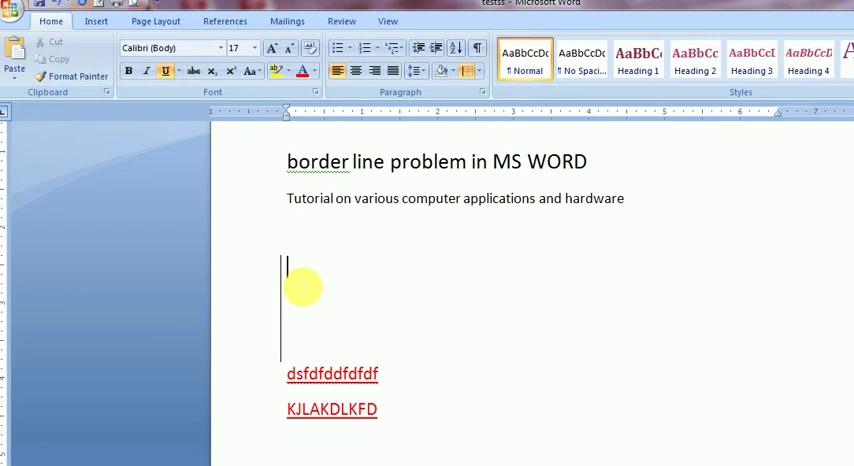
mouse_move(323, 257)
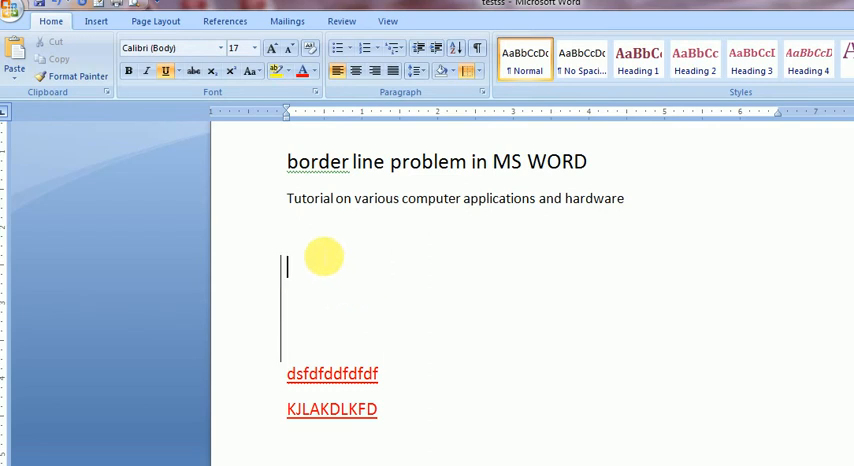
mouse_move(342, 20)
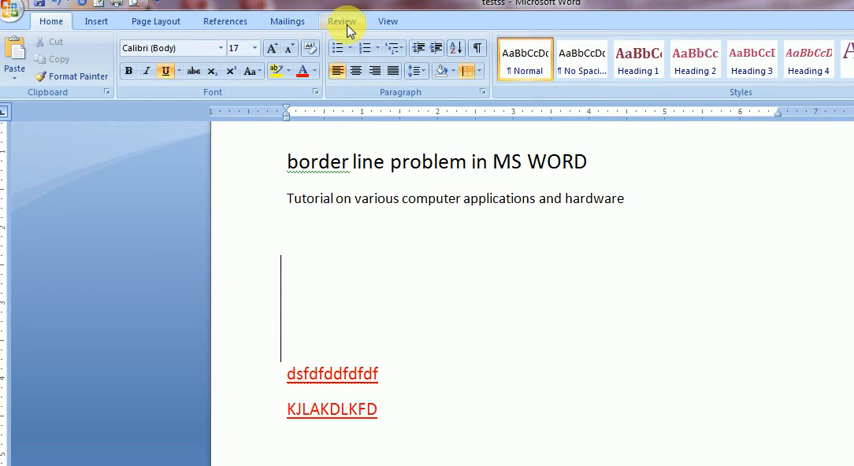
Set Changed lines to (none) in Review's Track Changes Options
click(341, 20)
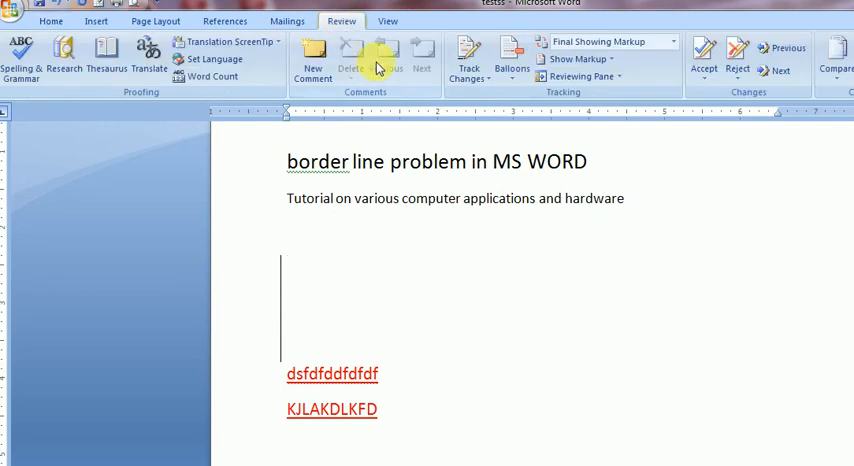
click(468, 50)
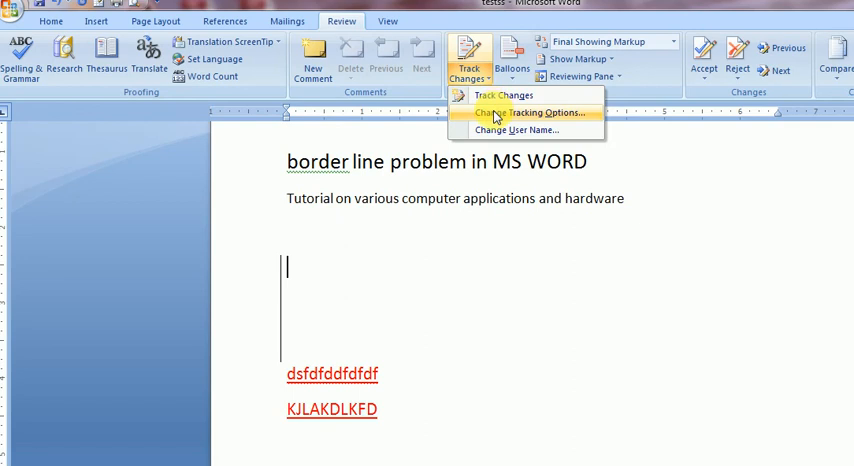
click(529, 111)
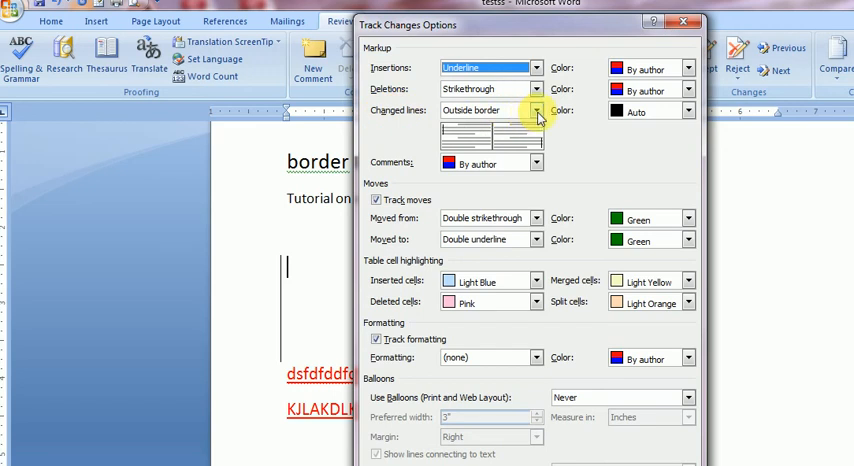
click(536, 110)
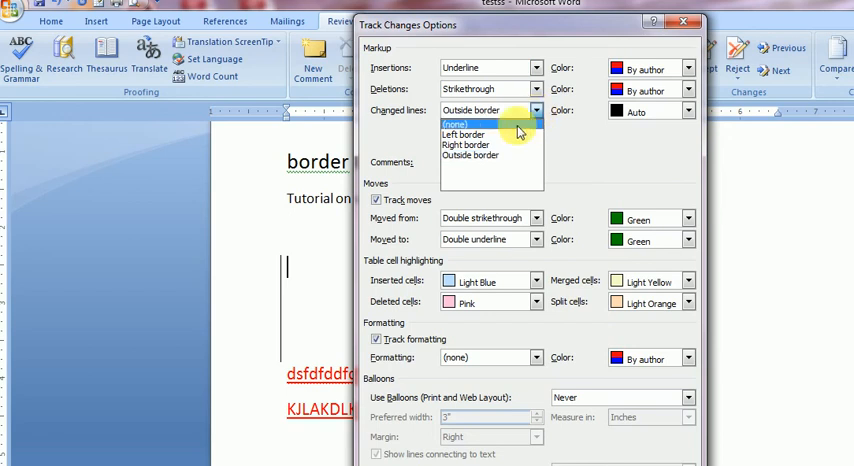
click(454, 124)
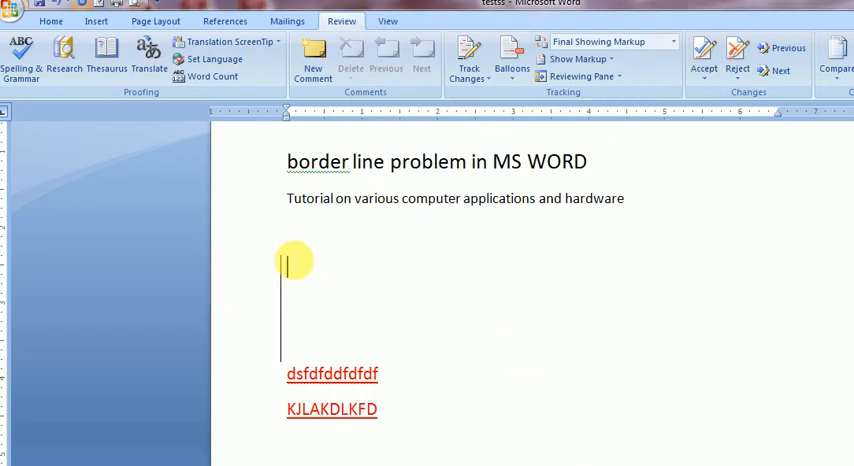
Apply No Border from Home > Borders to remove the blank paragraph's left line
click(50, 20)
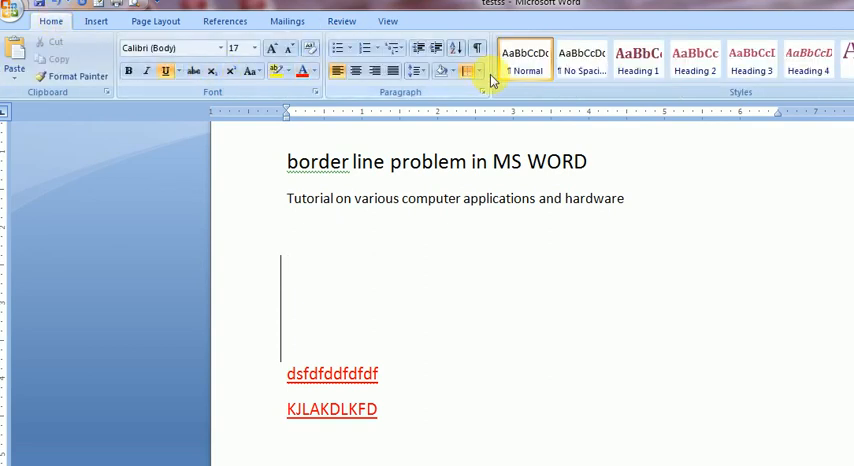
click(483, 71)
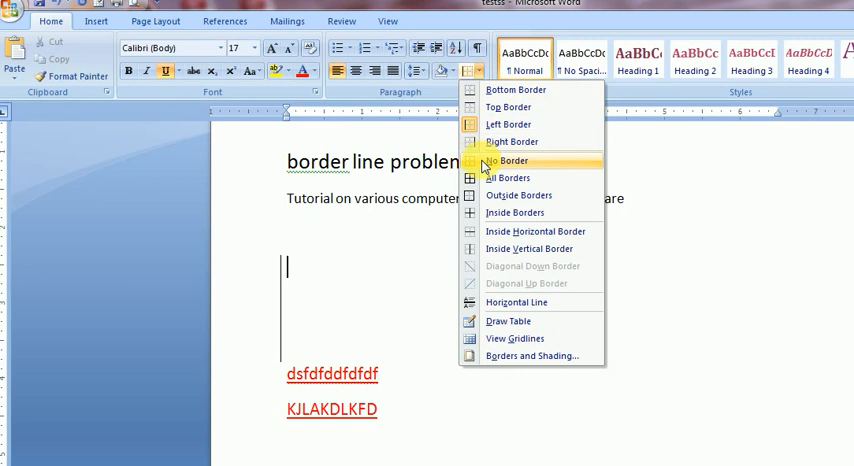
click(511, 161)
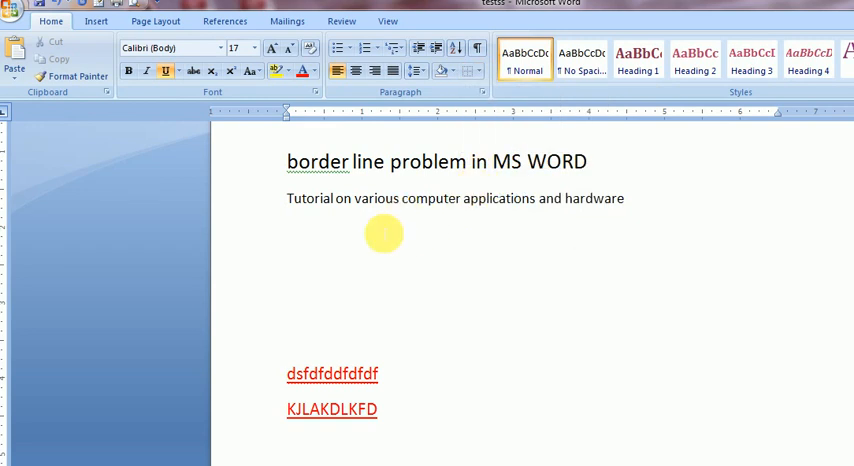
mouse_move(435, 188)
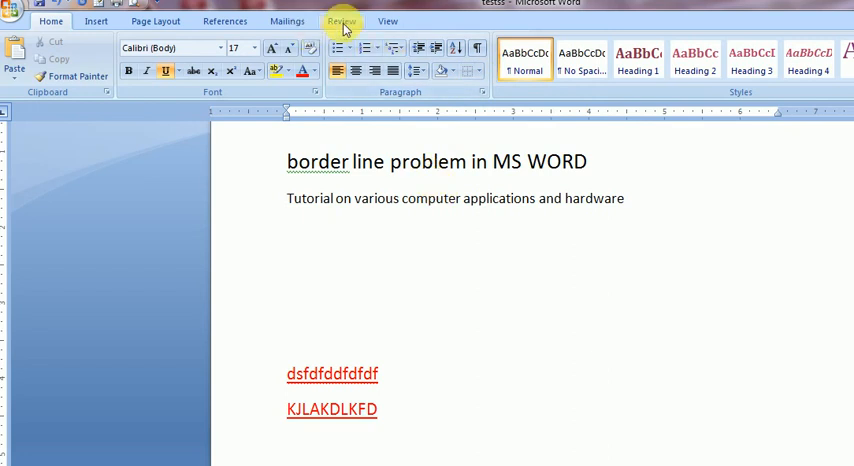
Reopen Track Changes Options to confirm Changed lines is still (none)
click(342, 20)
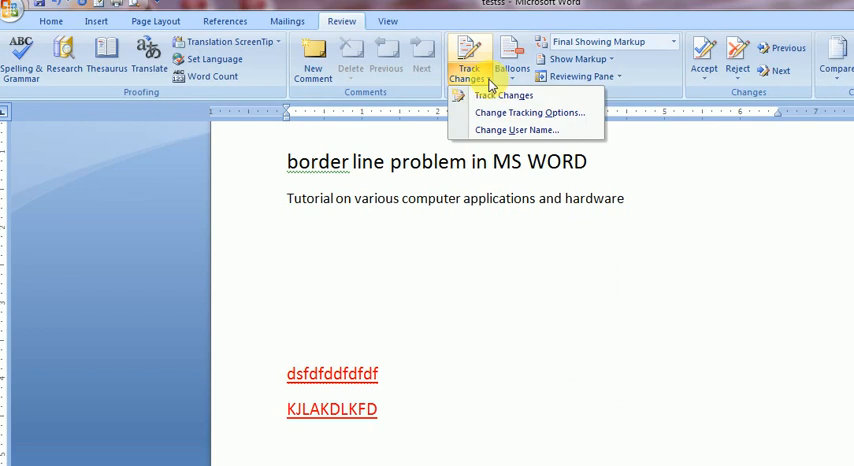
click(529, 112)
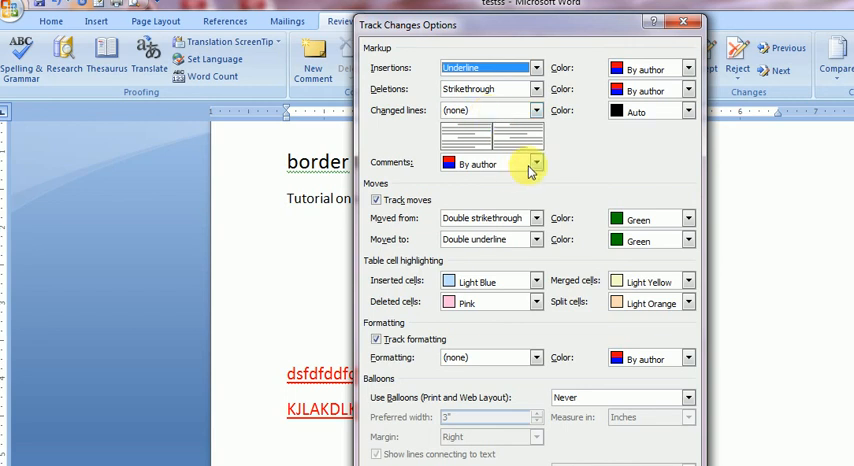
mouse_move(548, 358)
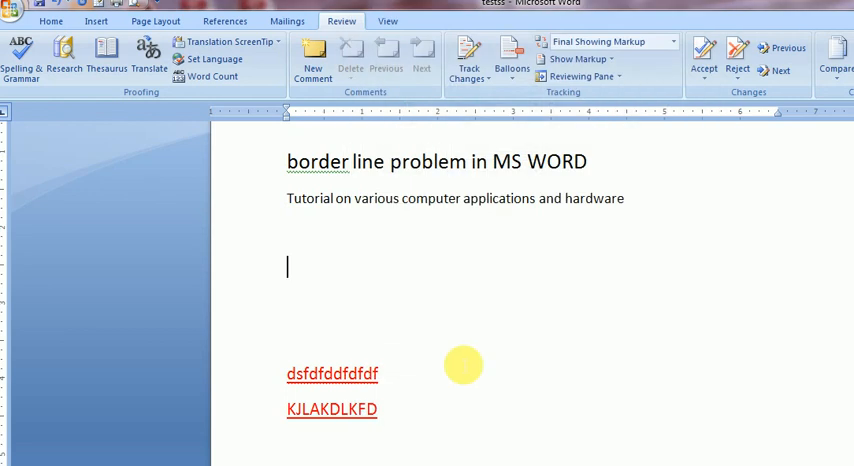
mouse_move(388, 266)
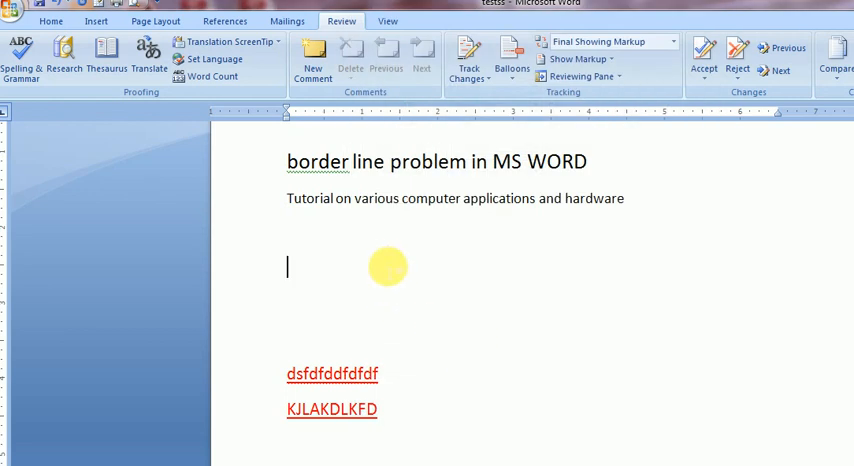
mouse_move(383, 262)
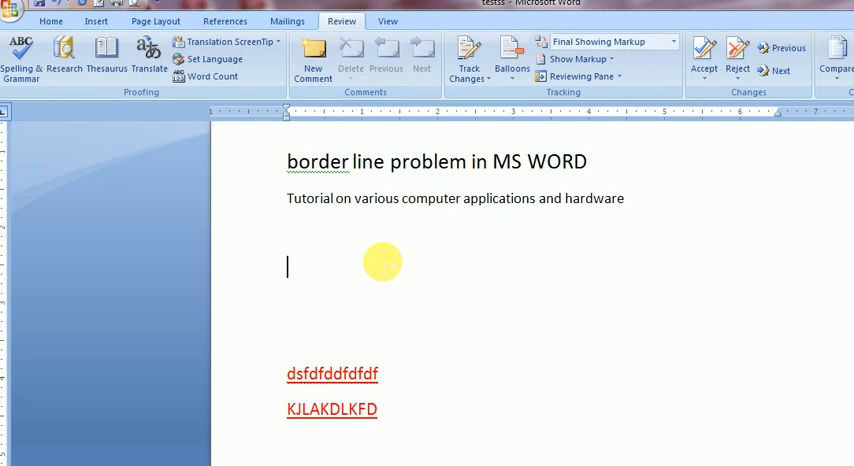
Type dash runs on the blank paragraph, then apply the Normal style from Home
text(-------)
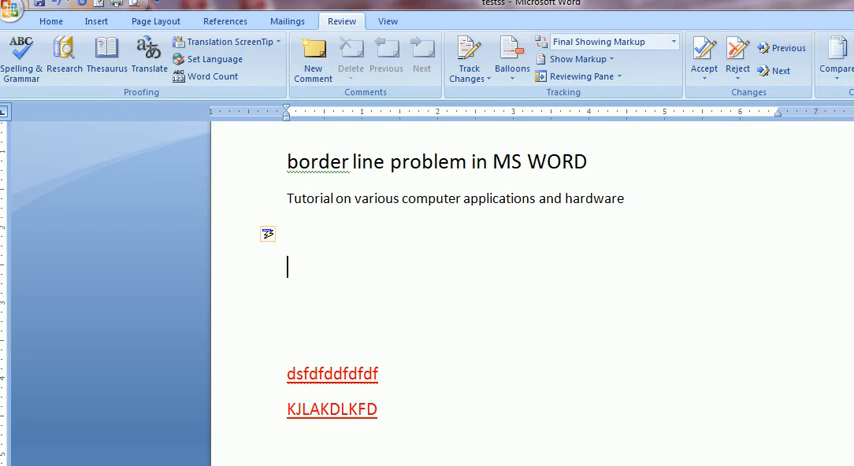
text(---------------)
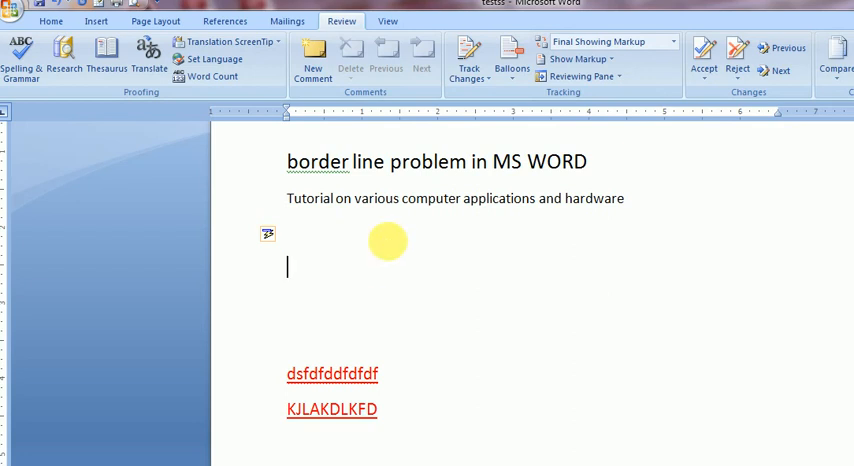
mouse_move(52, 20)
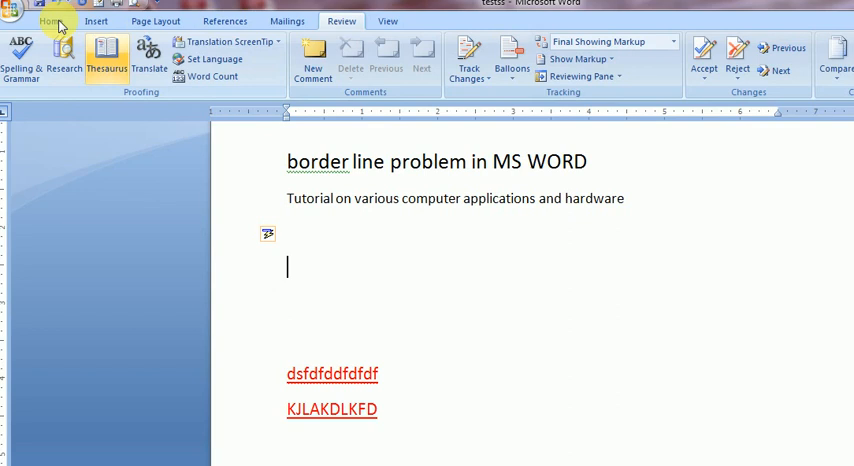
click(50, 20)
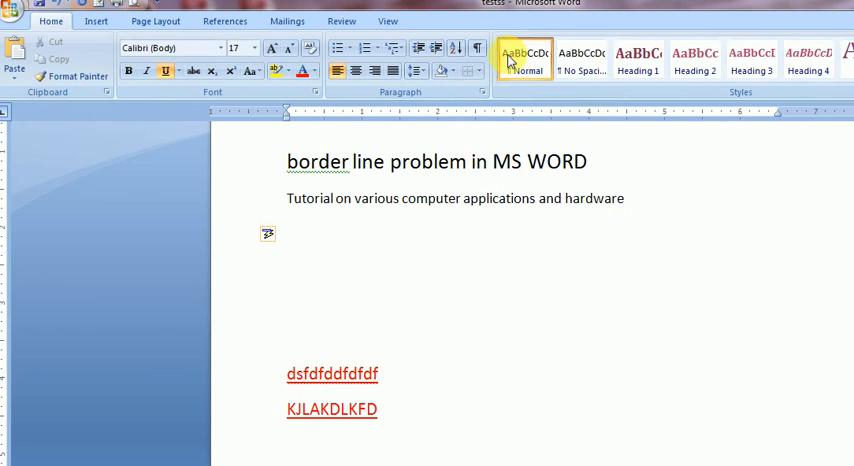
click(287, 267)
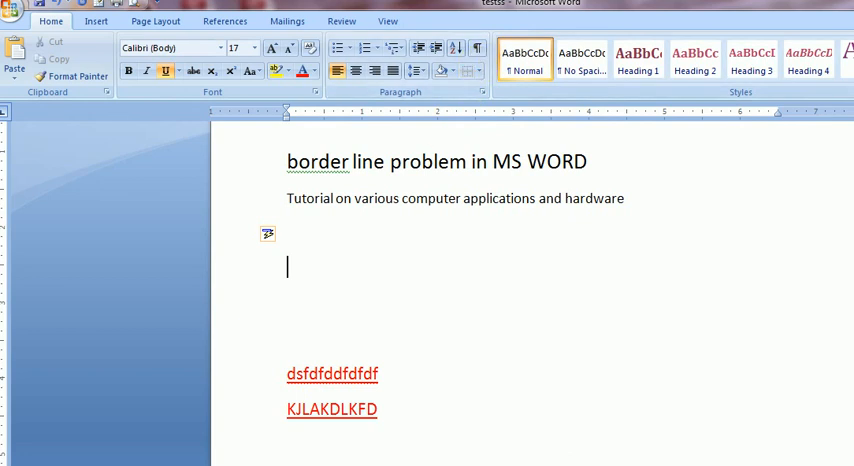